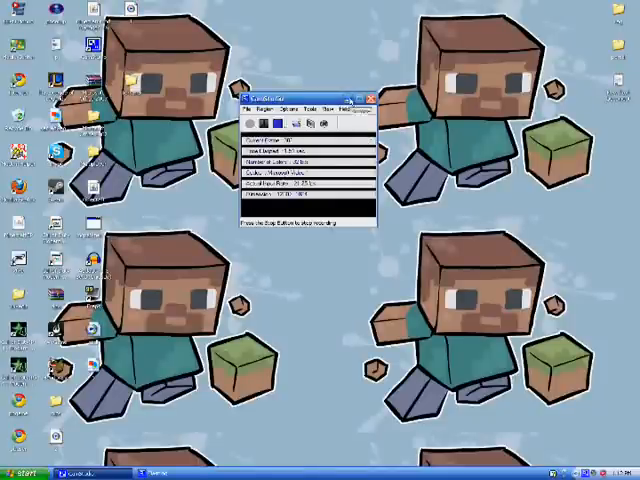
# Close the small recorder window so the Windows XP desktop is clear
pyautogui.click(372, 98)
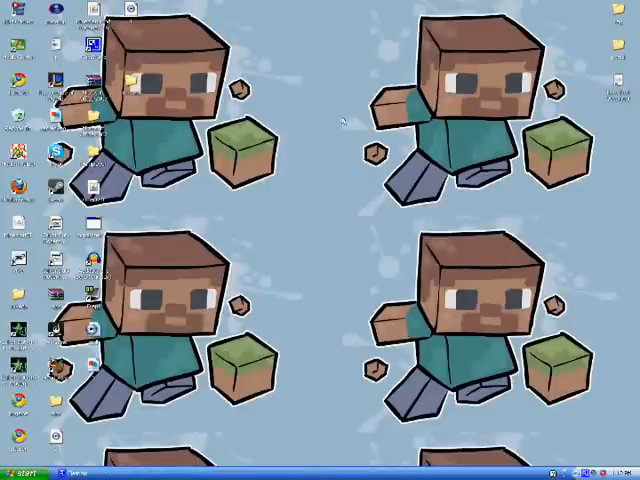
pyautogui.moveTo(318, 252)
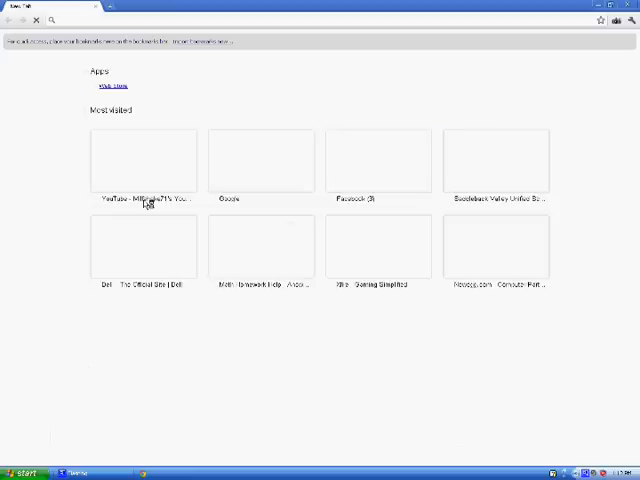
# Visit wegame.com in Chrome, then launch the installed WeGame desktop client
pyautogui.click(260, 160)
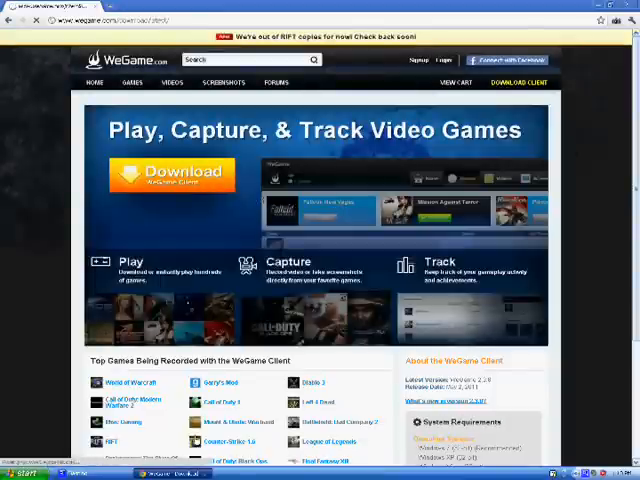
pyautogui.click(170, 172)
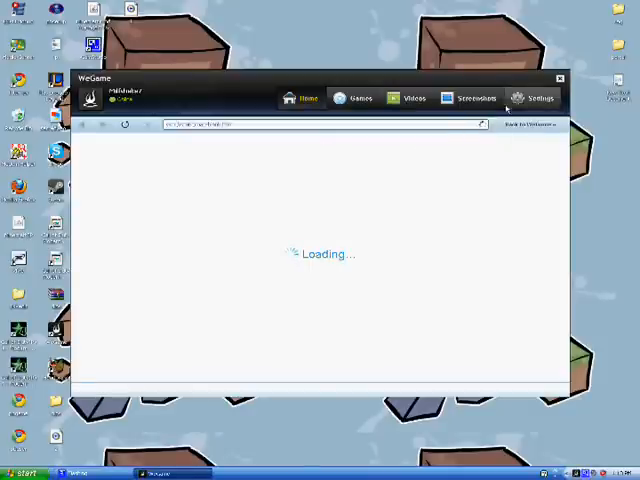
# Review the Videos settings (save folder, hotkey, quality), then bring up the Windows volume controls
pyautogui.click(540, 98)
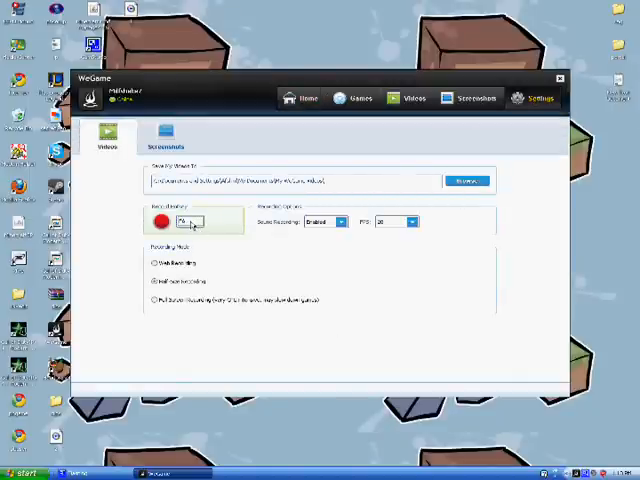
pyautogui.click(340, 220)
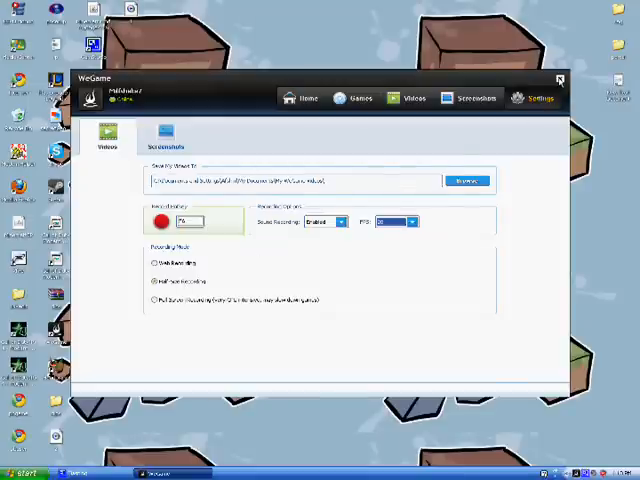
pyautogui.click(560, 80)
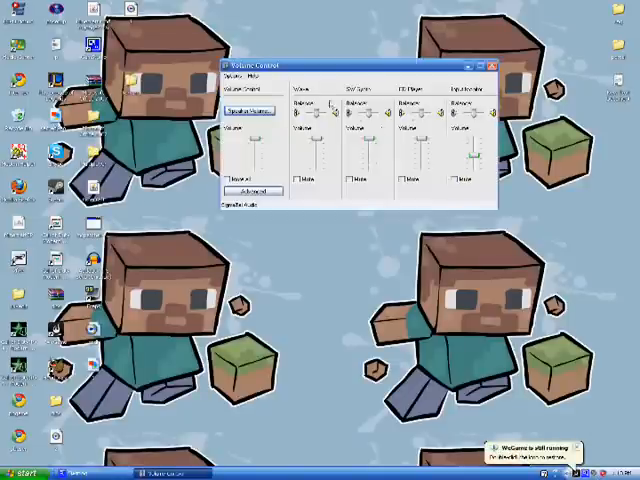
# In the mixer Properties, switch to Recording and confirm which recording inputs are shown
pyautogui.click(234, 74)
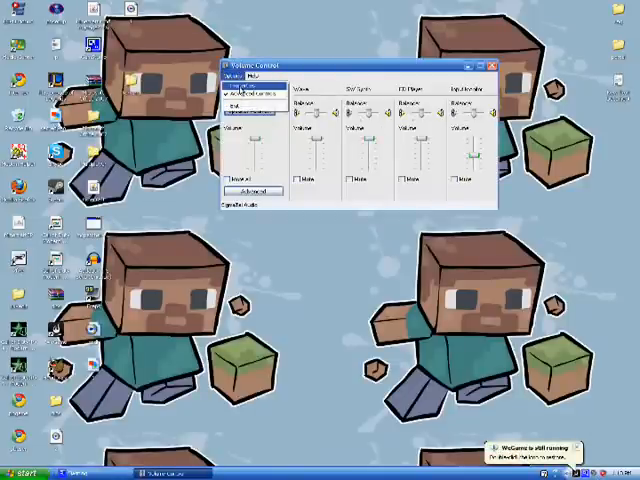
pyautogui.click(232, 76)
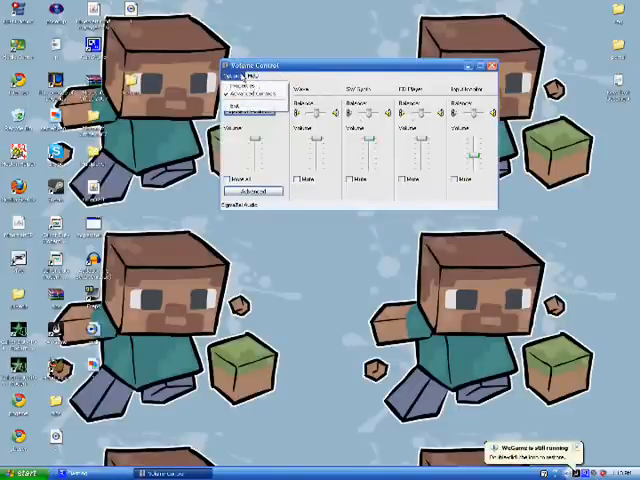
pyautogui.click(248, 88)
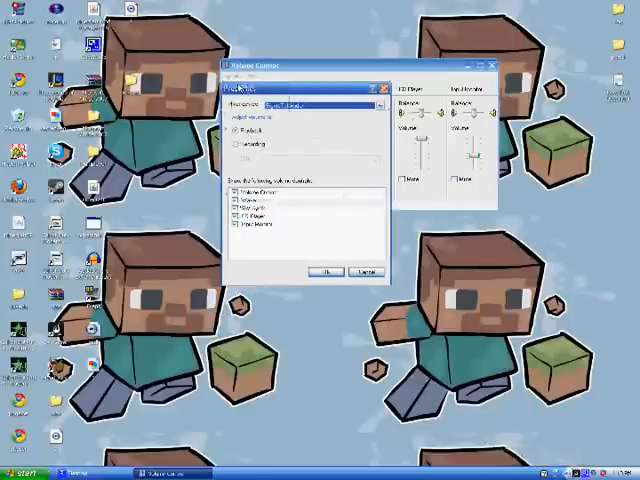
pyautogui.click(236, 144)
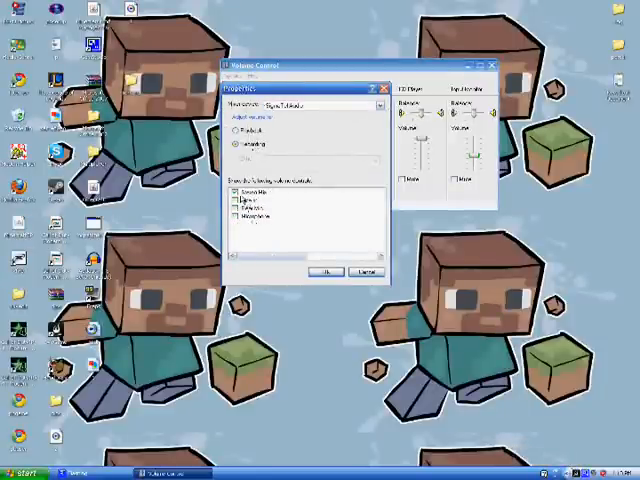
pyautogui.click(324, 272)
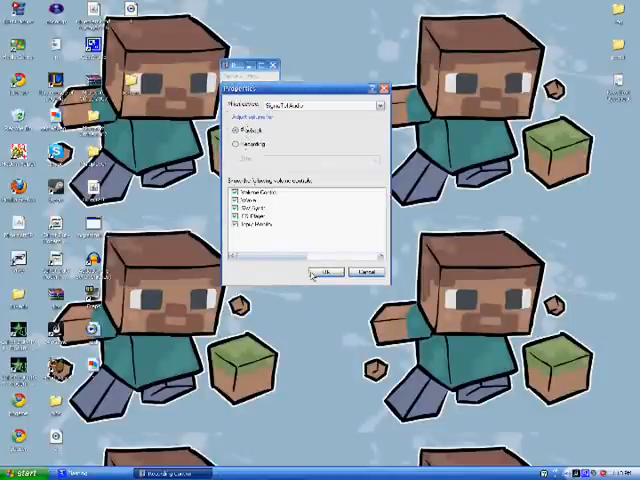
pyautogui.click(324, 272)
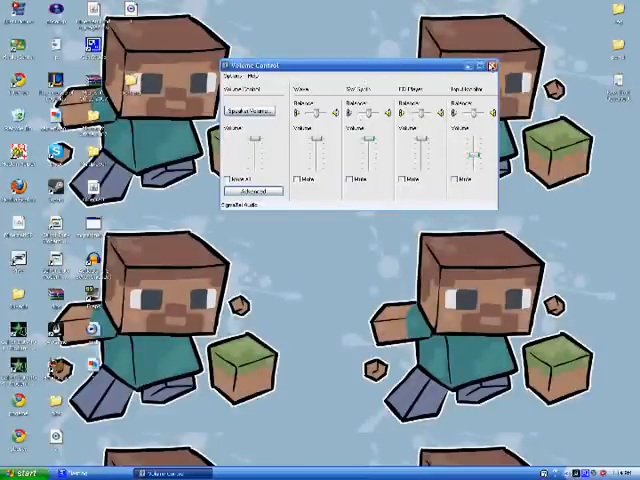
# Select the sound input to record, then close Volume Control
pyautogui.click(492, 64)
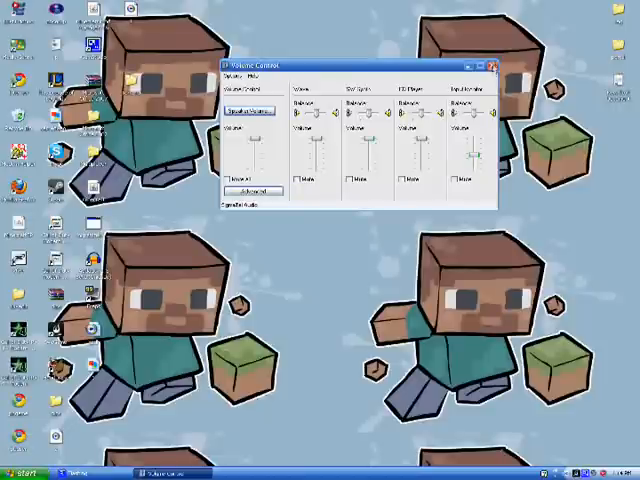
pyautogui.click(490, 64)
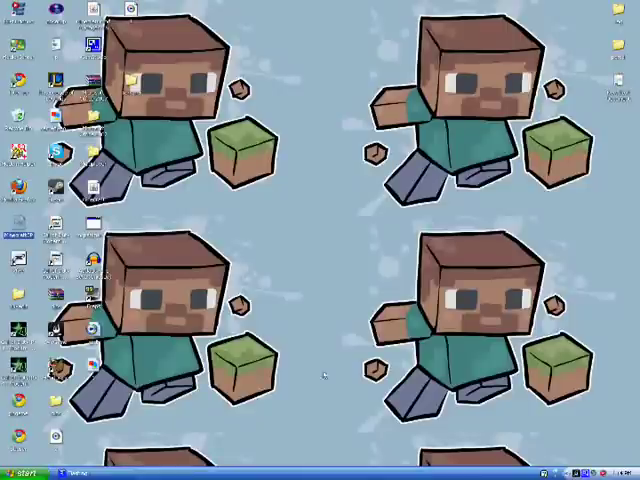
pyautogui.moveTo(230, 288)
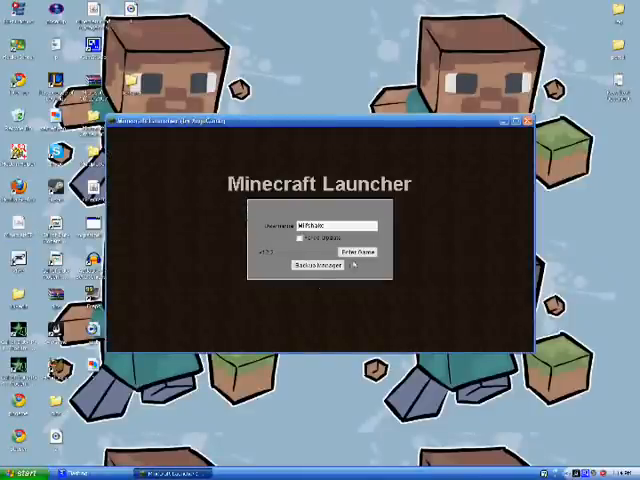
# Log in from the Minecraft launcher and reach the game's title menu
pyautogui.click(348, 252)
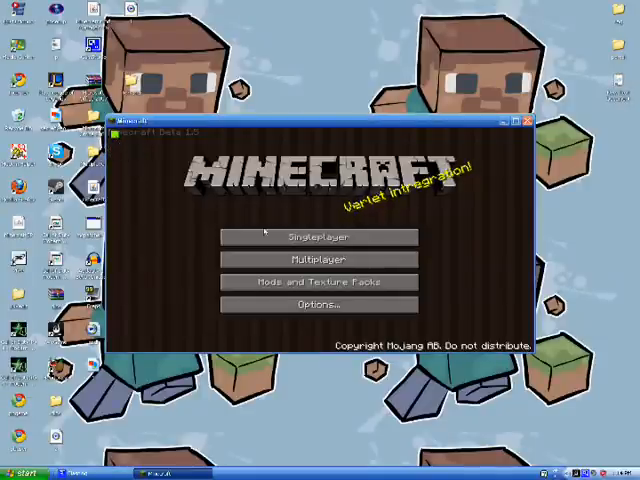
pyautogui.moveTo(318, 238)
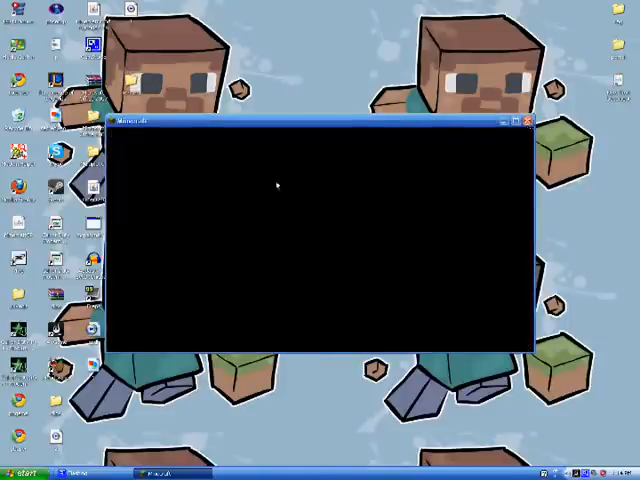
pyautogui.click(528, 120)
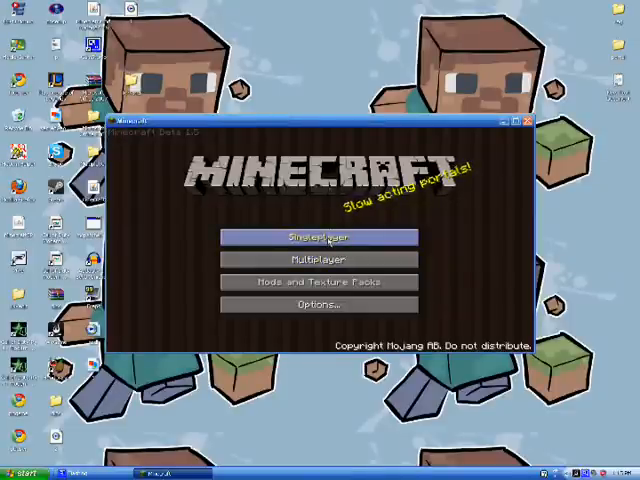
# Play the second saved singleplayer world briefly, then save and quit back to the title screen
pyautogui.click(318, 238)
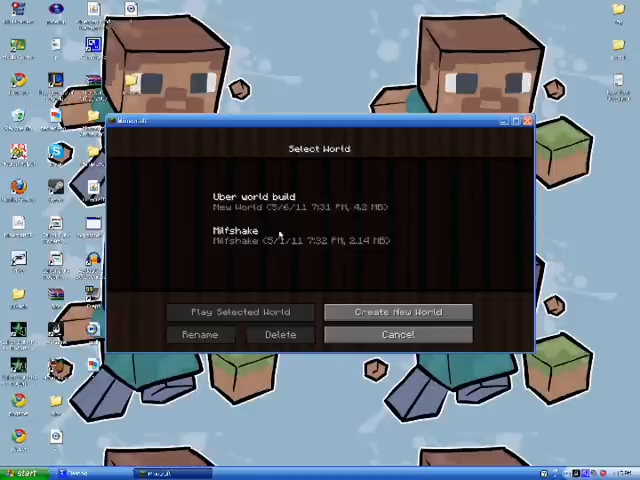
pyautogui.click(240, 312)
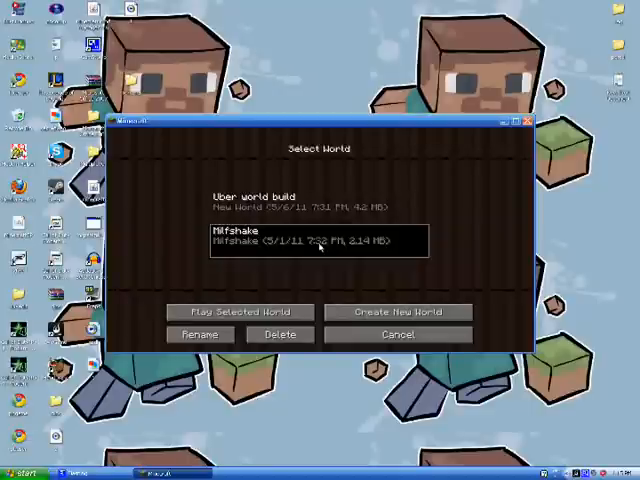
pyautogui.click(240, 312)
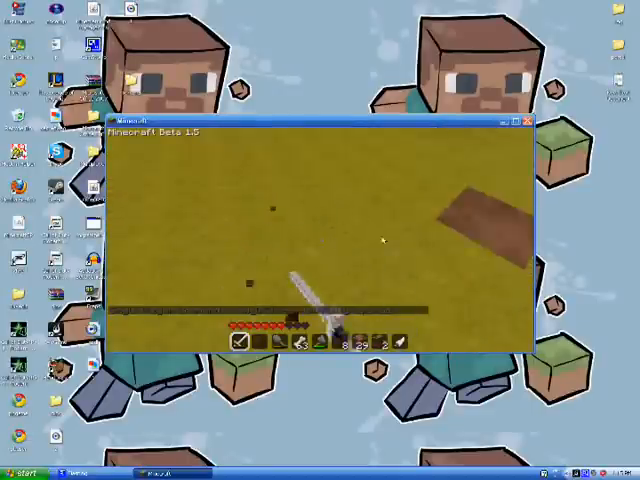
pyautogui.press('Escape')
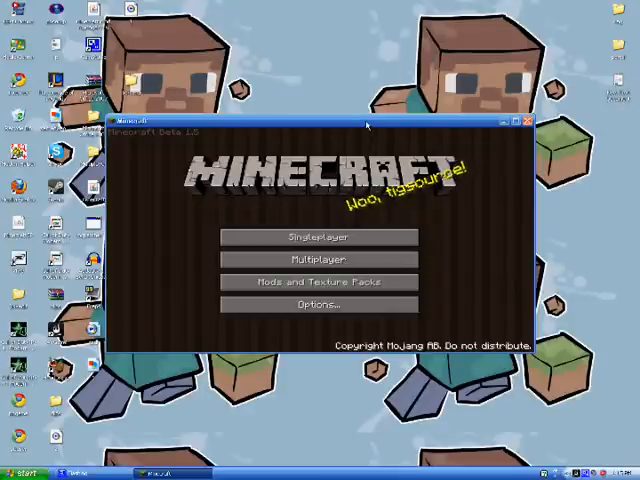
pyautogui.click(528, 120)
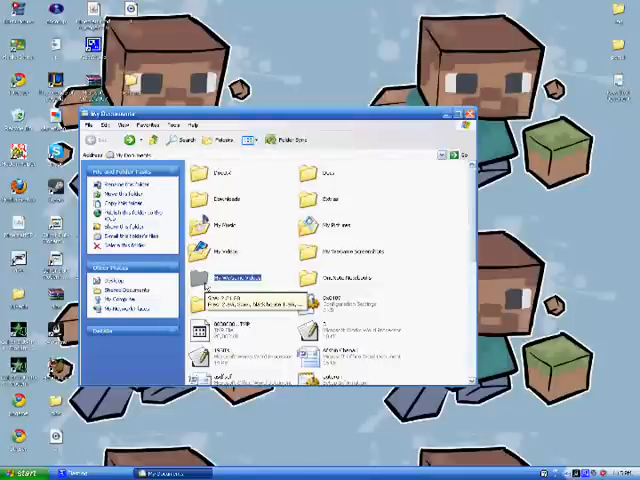
# Play the newest clip from the recordings folder in Windows Media Player, then view the file's details
pyautogui.doubleClick(244, 276)
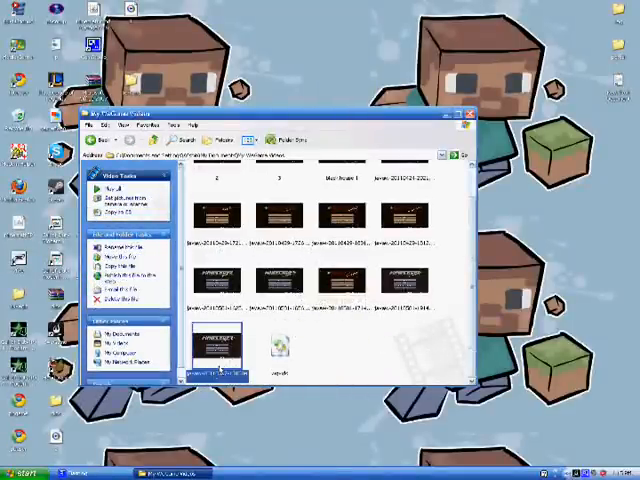
pyautogui.doubleClick(216, 344)
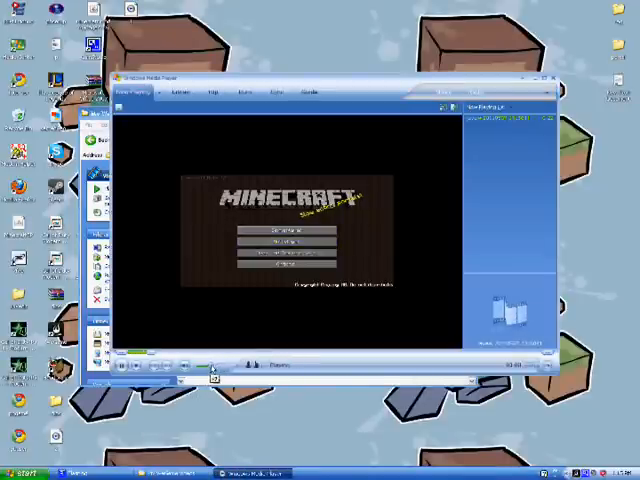
pyautogui.click(288, 232)
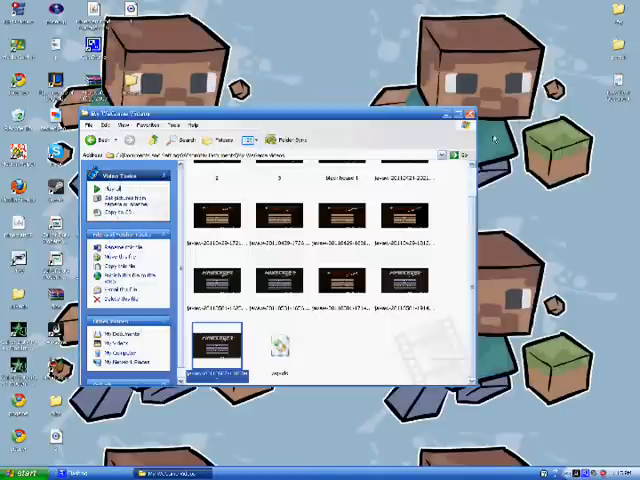
pyautogui.click(468, 114)
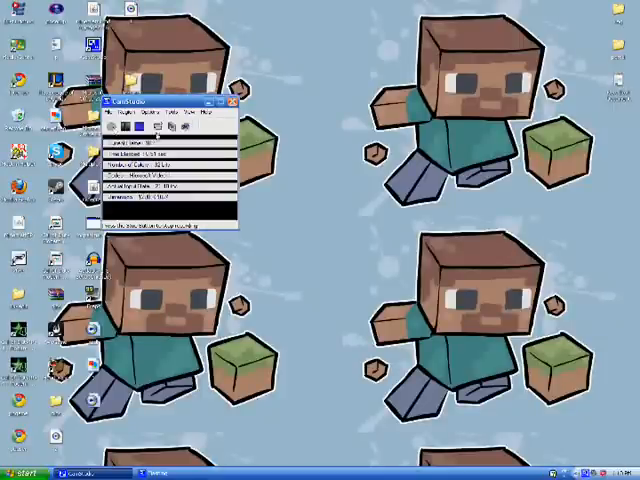
# Close the file details window, leaving the desktop clear
pyautogui.click(232, 102)
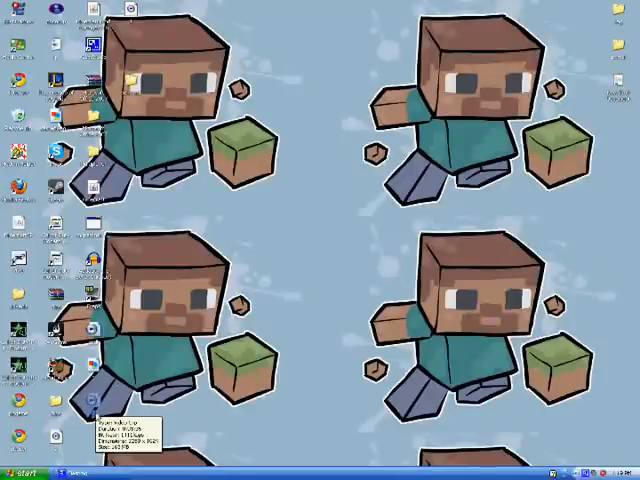
pyautogui.moveTo(302, 304)
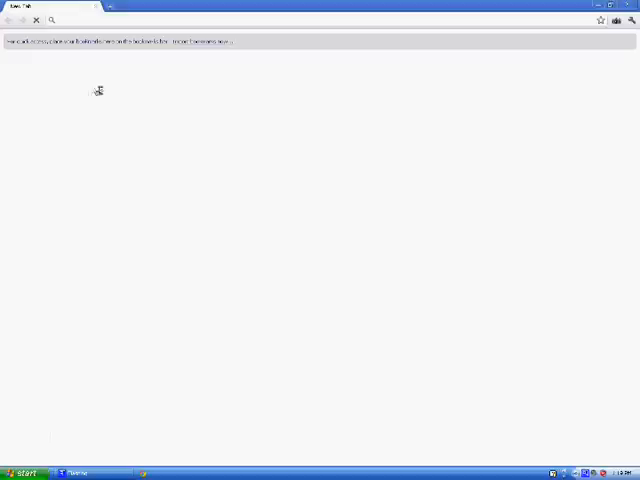
pyautogui.press('Return')
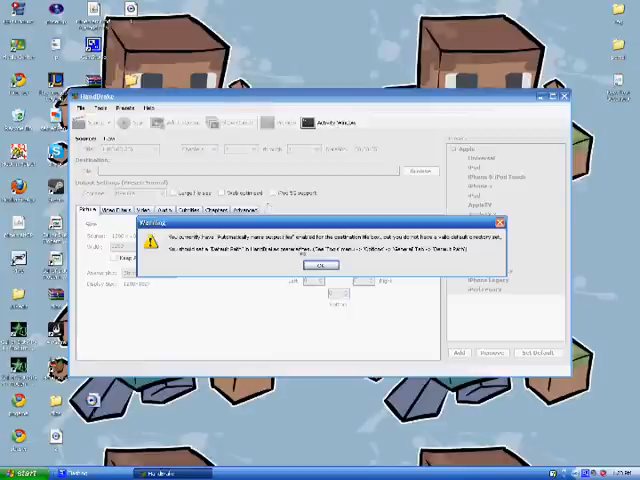
# Dismiss Handbrake's first-run warning, then close Handbrake and Windows Media Player after its prompt
pyautogui.click(320, 264)
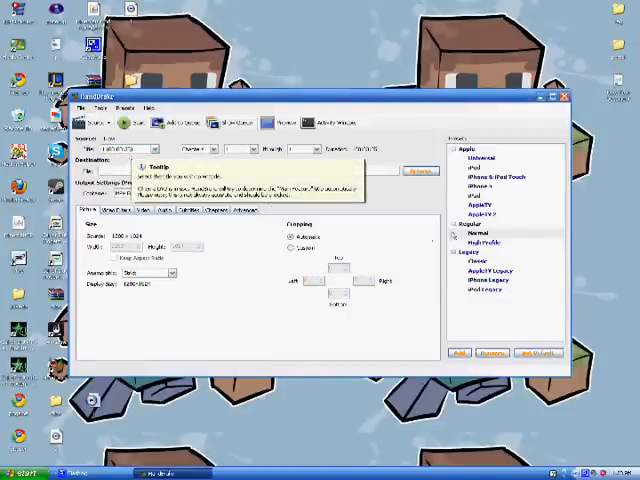
pyautogui.click(420, 168)
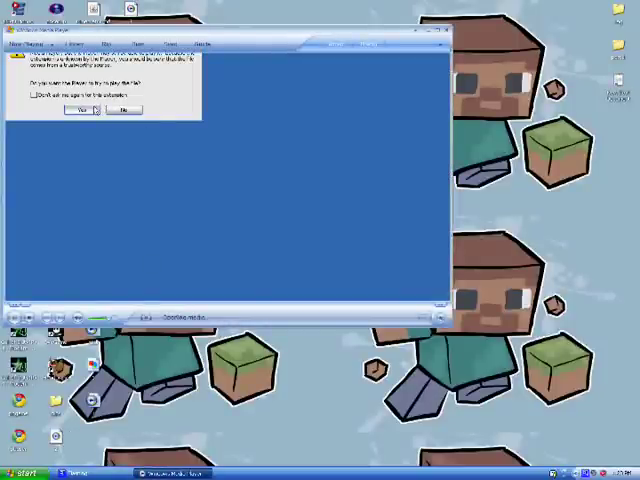
pyautogui.click(80, 108)
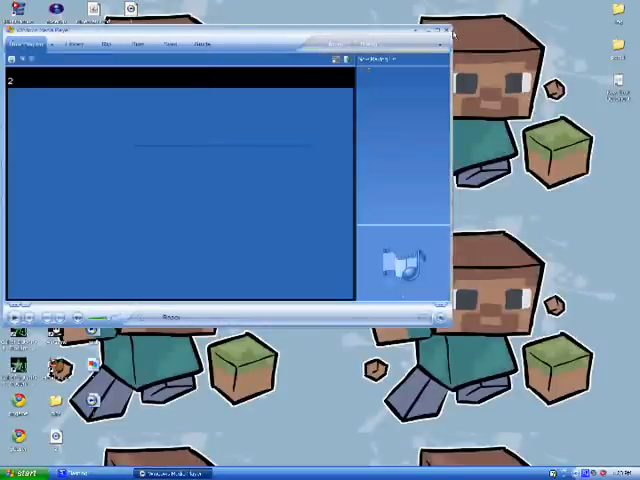
pyautogui.click(444, 32)
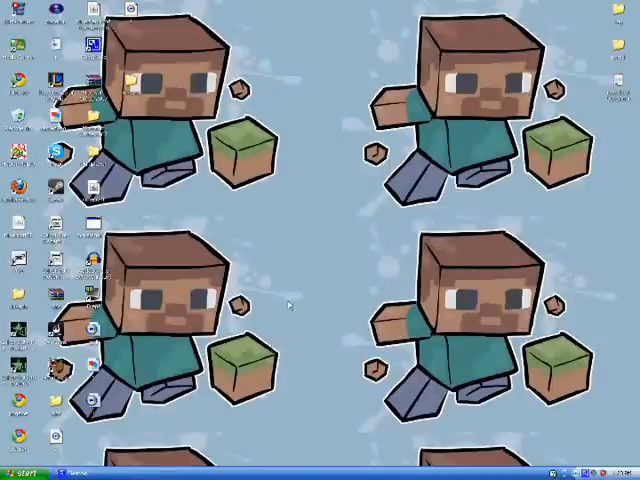
pyautogui.moveTo(280, 308)
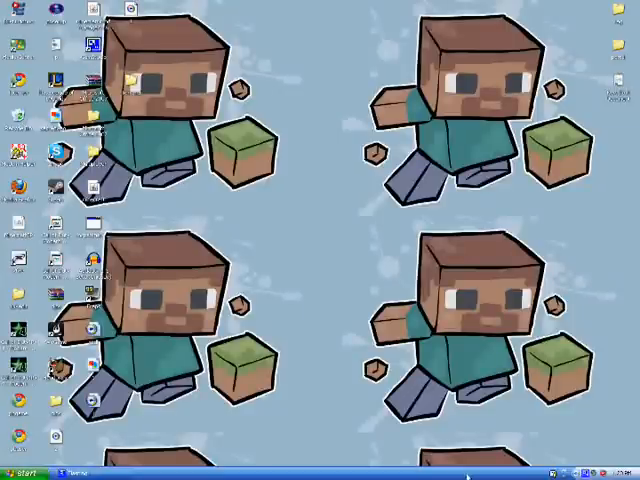
pyautogui.moveTo(292, 360)
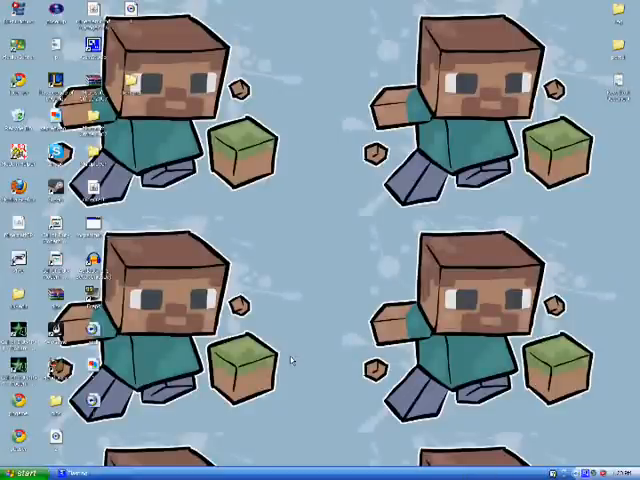
pyautogui.moveTo(310, 356)
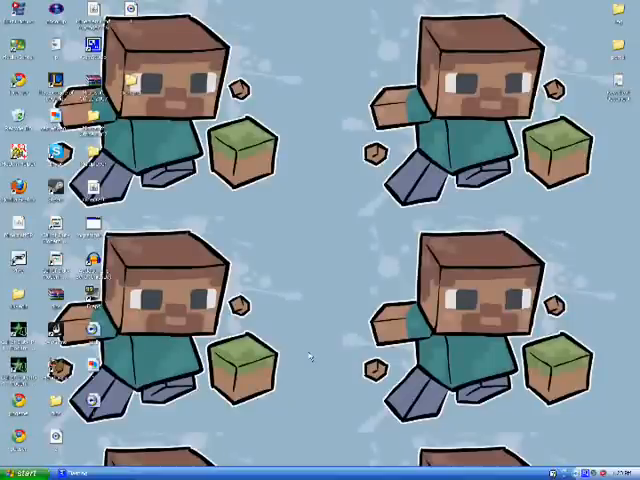
pyautogui.moveTo(610, 410)
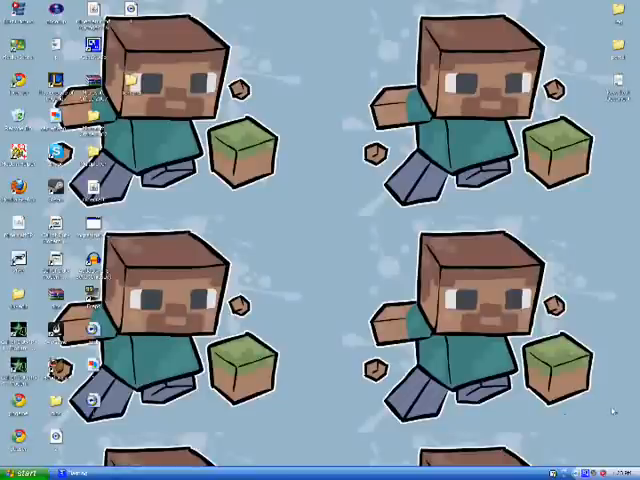